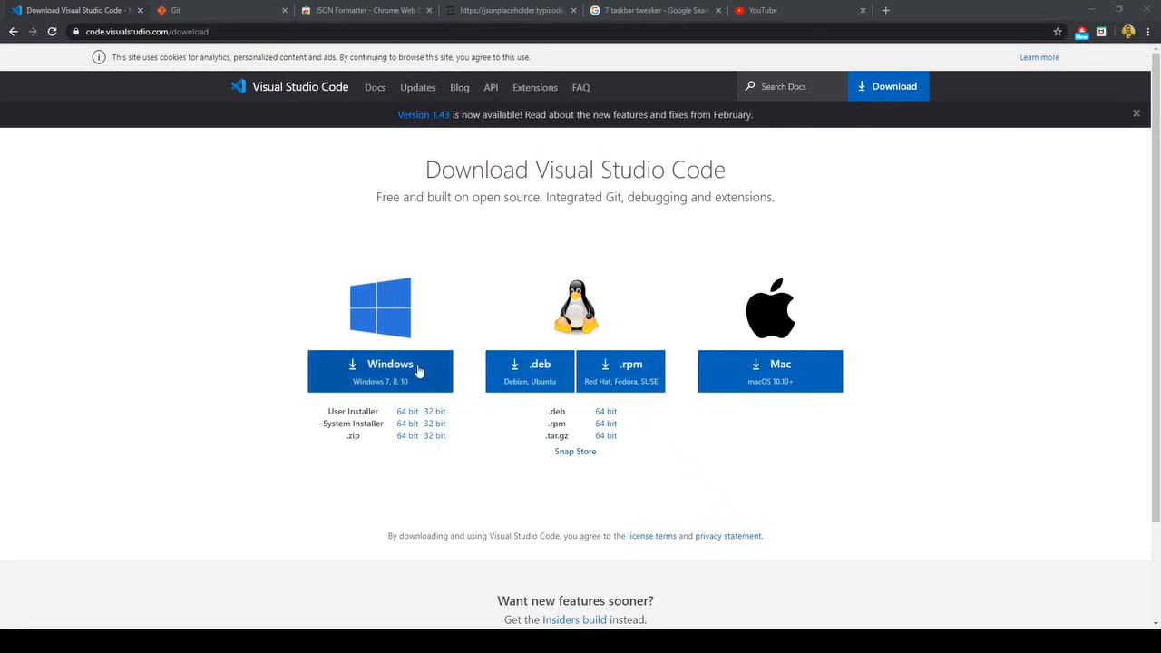
- Download the Visual Studio Code installer for Windows from the download page
left_click(381, 371)
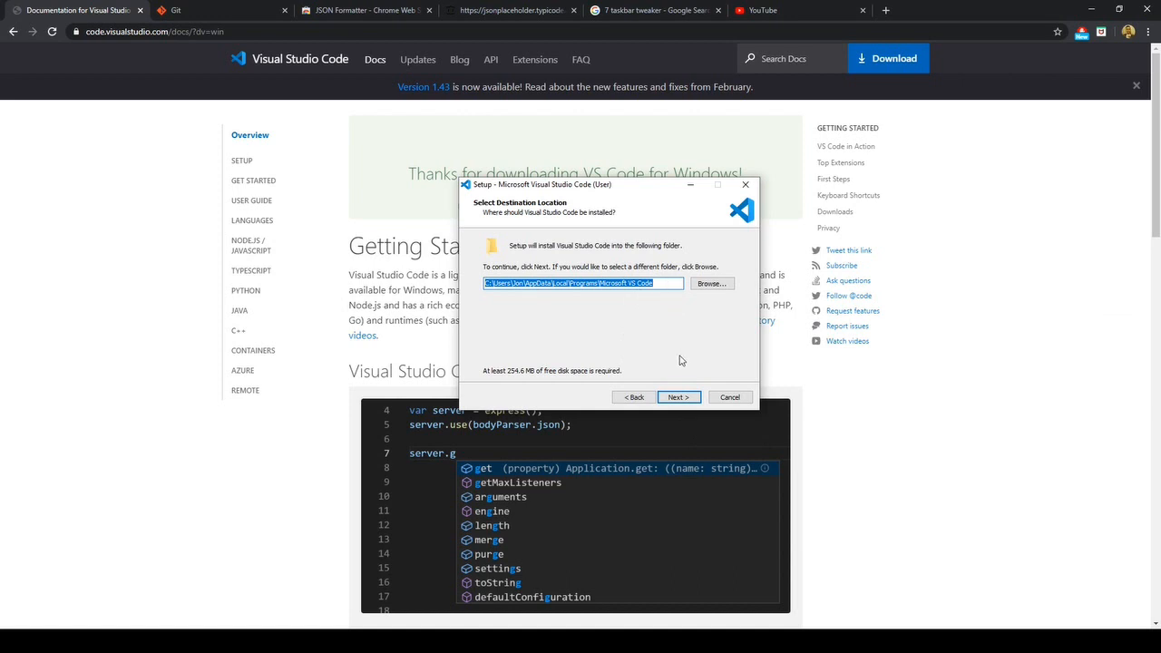
- Install with default folders plus a desktop icon, then finish setup launching the editor
left_click(678, 396)
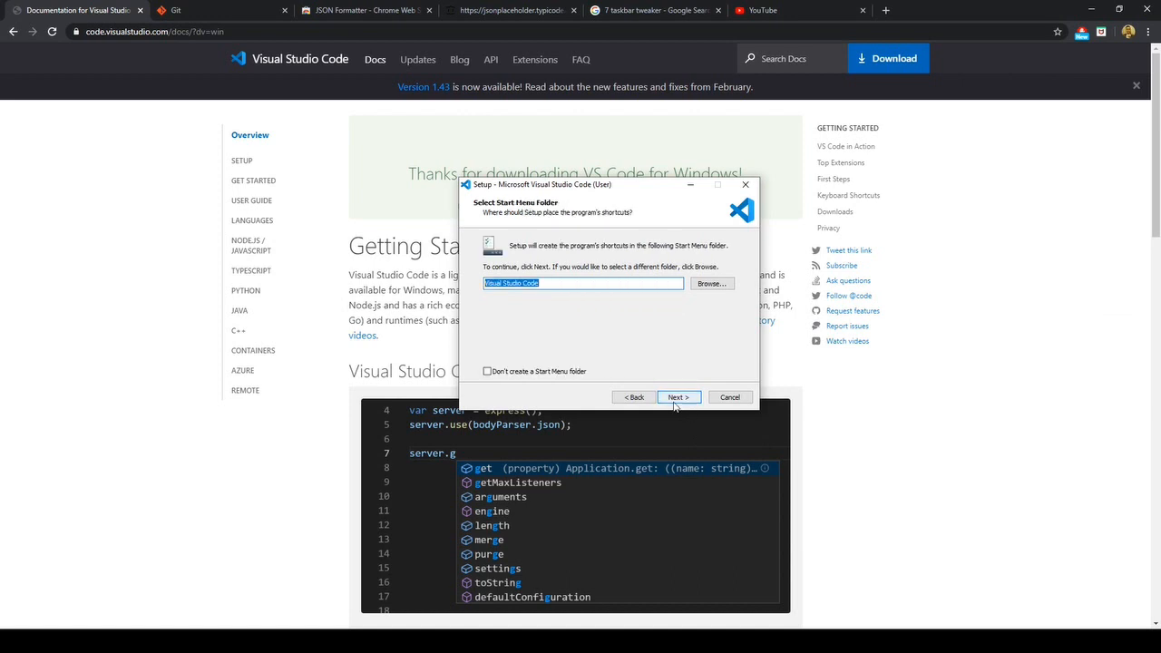
left_click(677, 397)
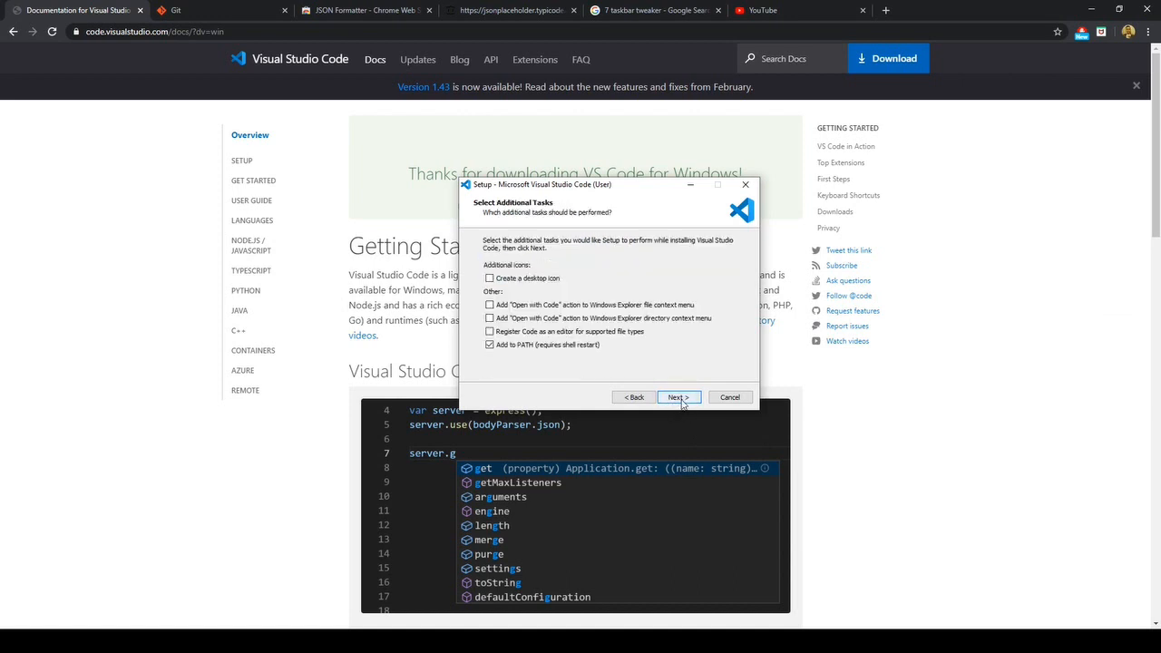
left_click(490, 279)
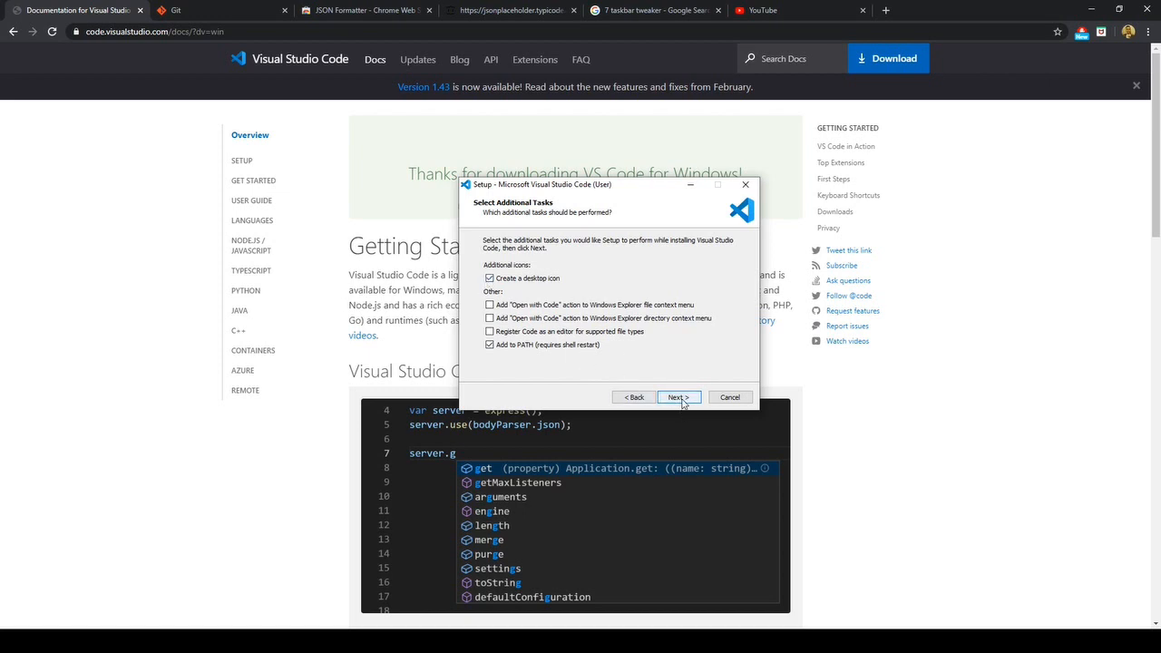
left_click(679, 398)
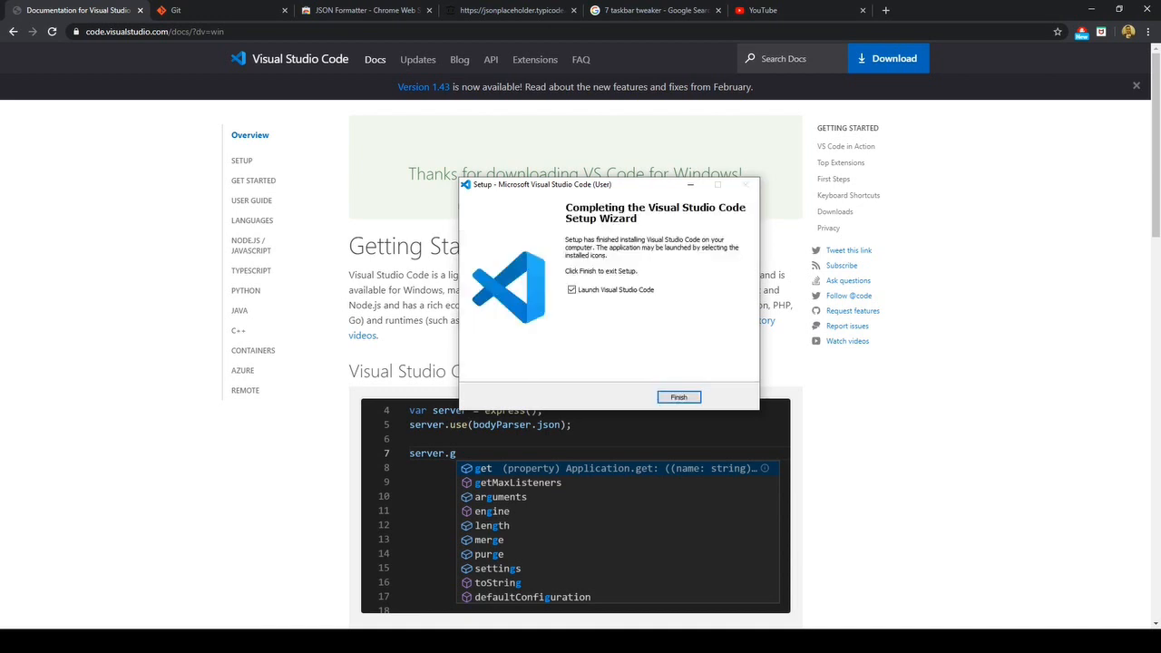
left_click(678, 395)
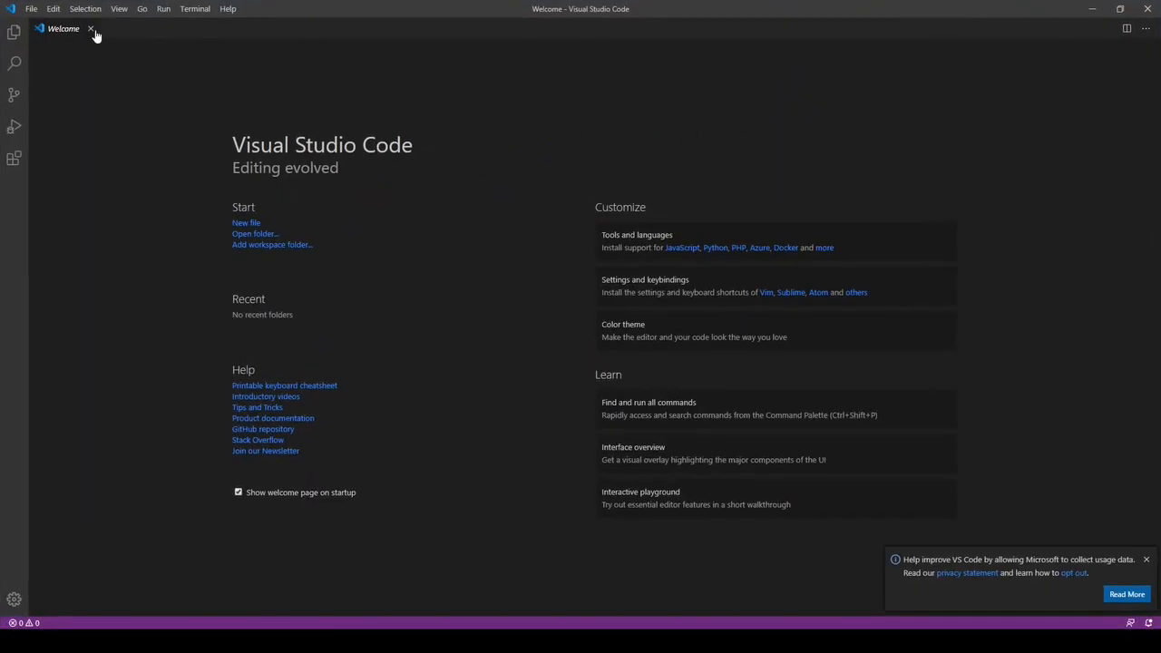
- Close the Welcome page and reach the Settings editor via File > Preferences
left_click(91, 29)
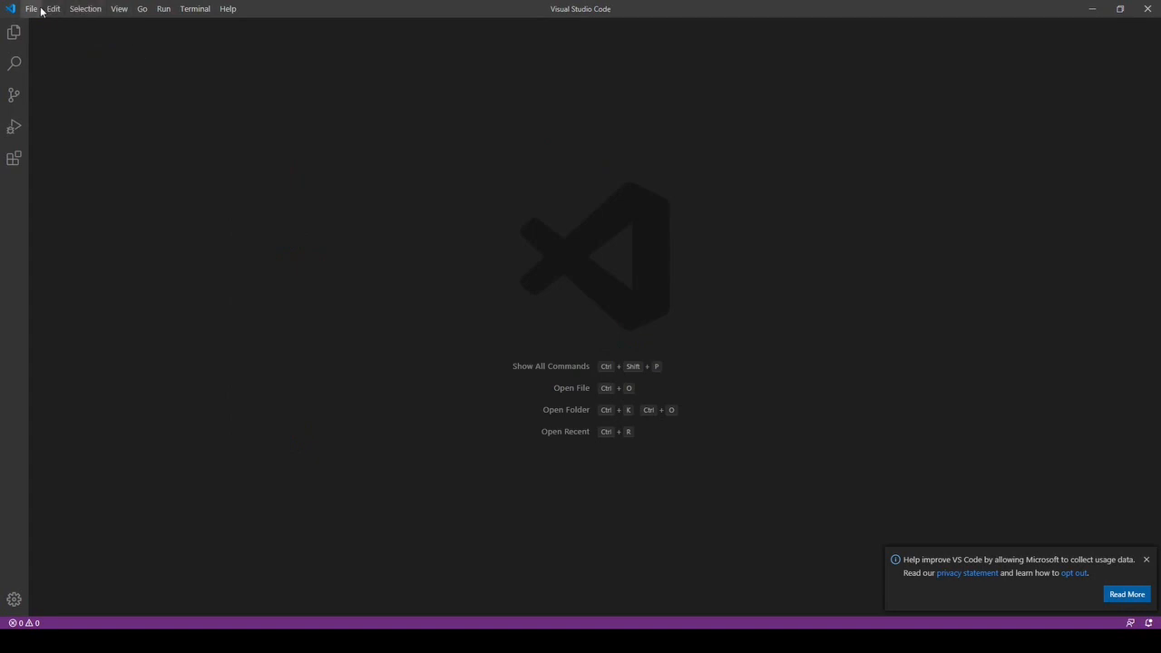
left_click(32, 7)
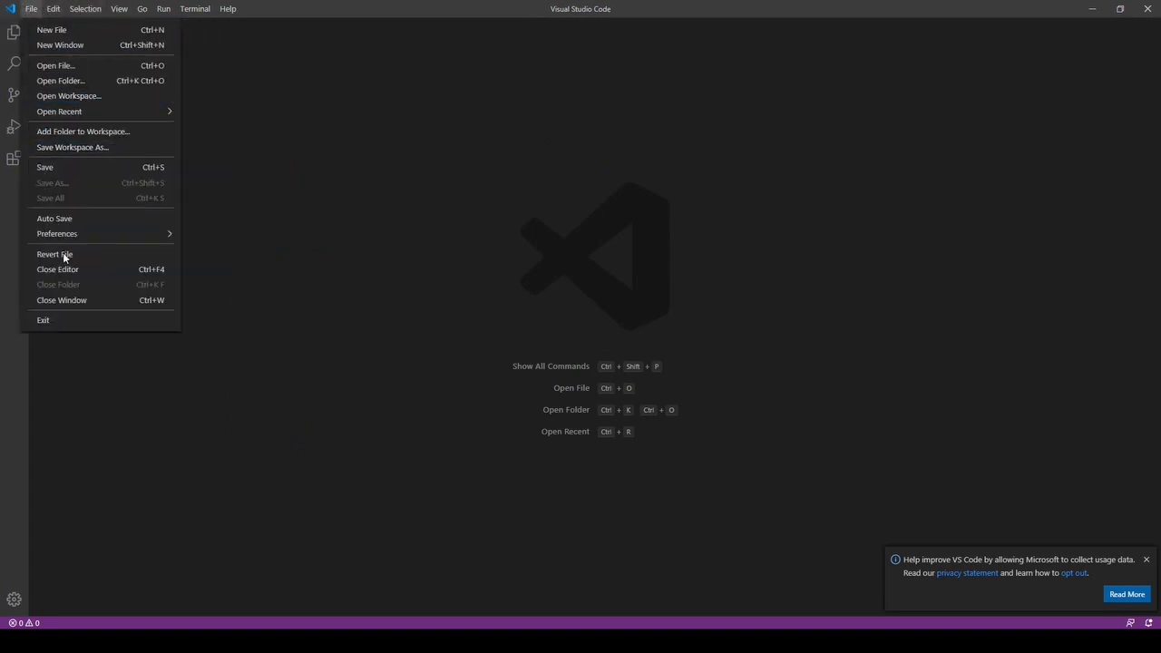
mouse_move(87, 254)
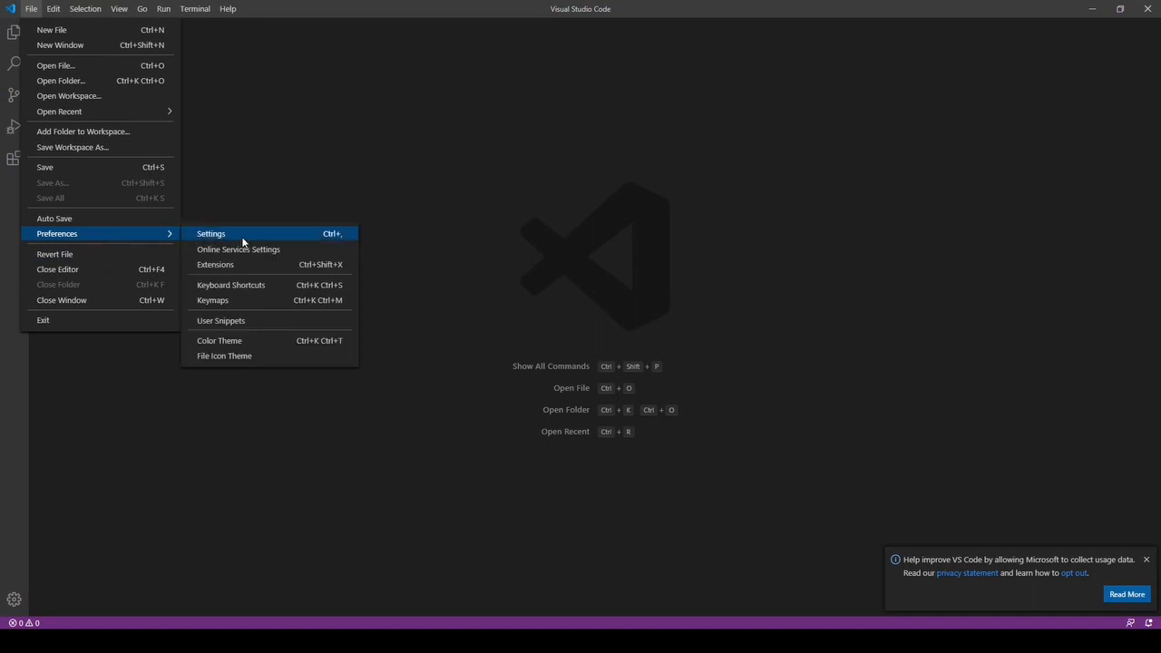
left_click(211, 232)
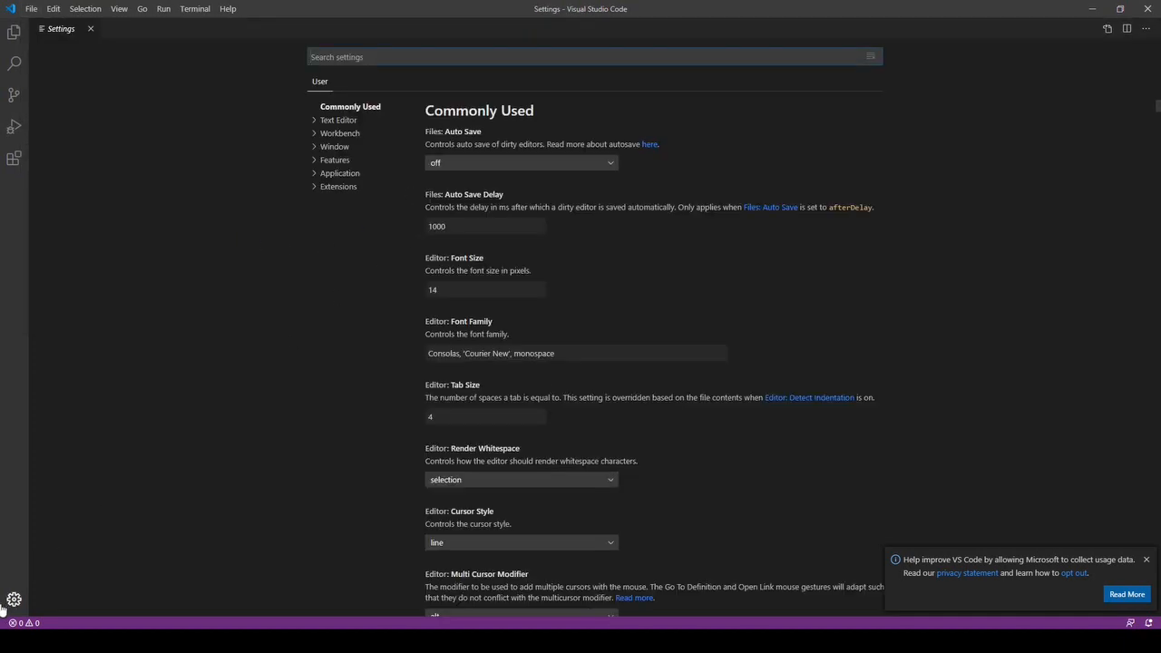
left_click(15, 599)
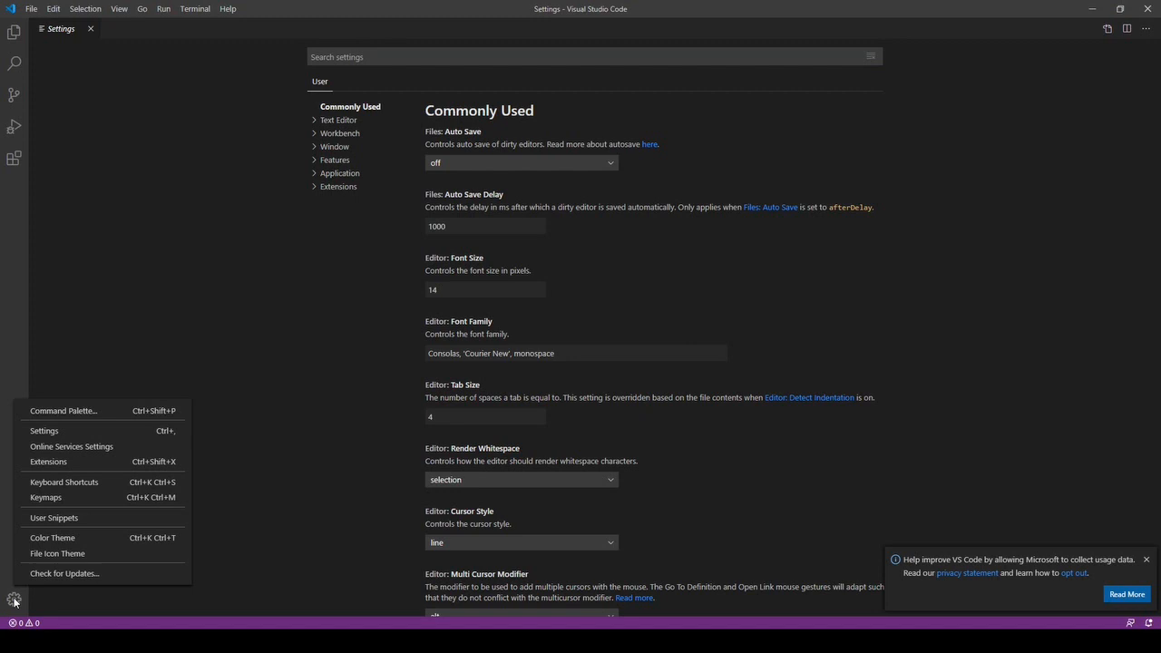
left_click(51, 537)
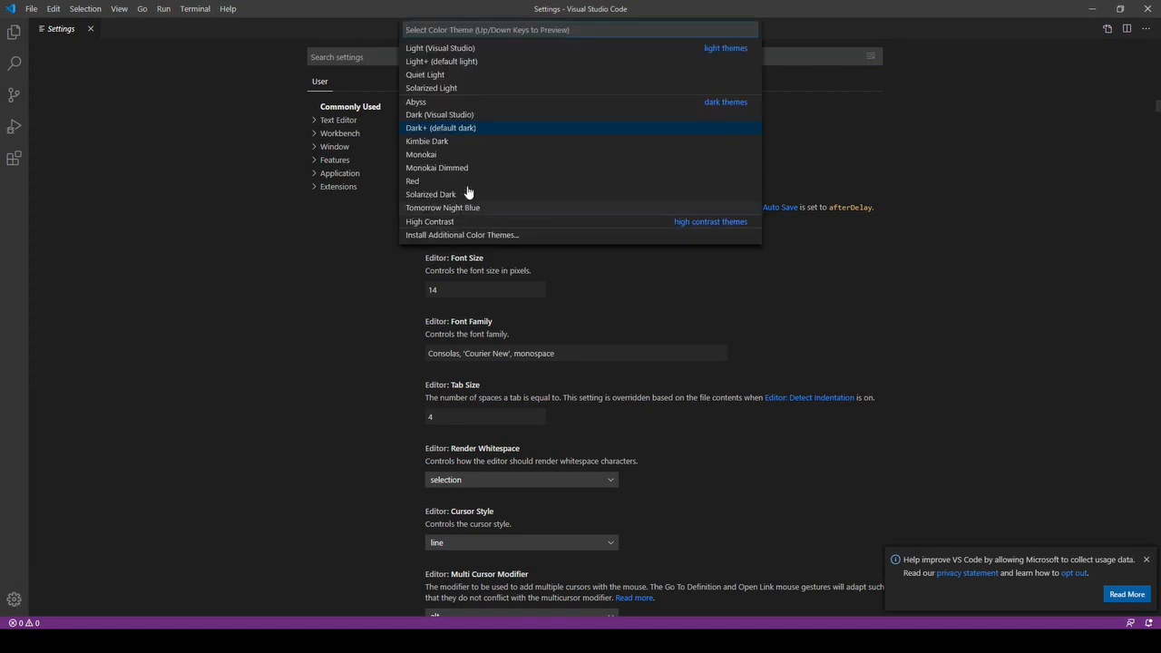
mouse_move(442, 194)
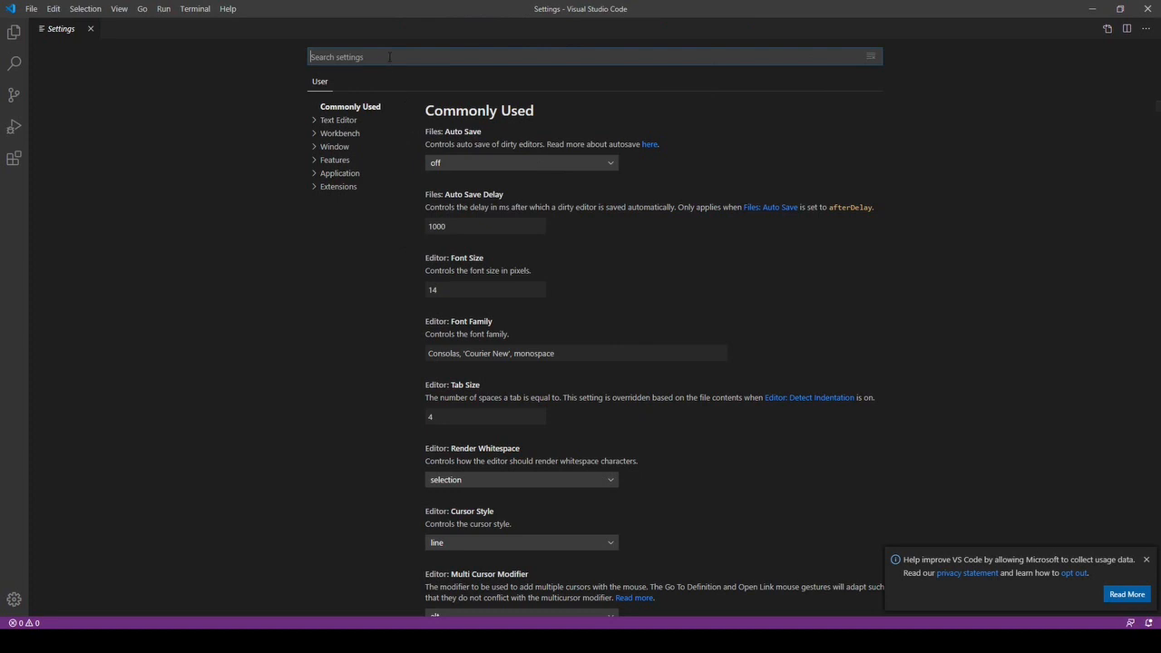
mouse_move(376, 83)
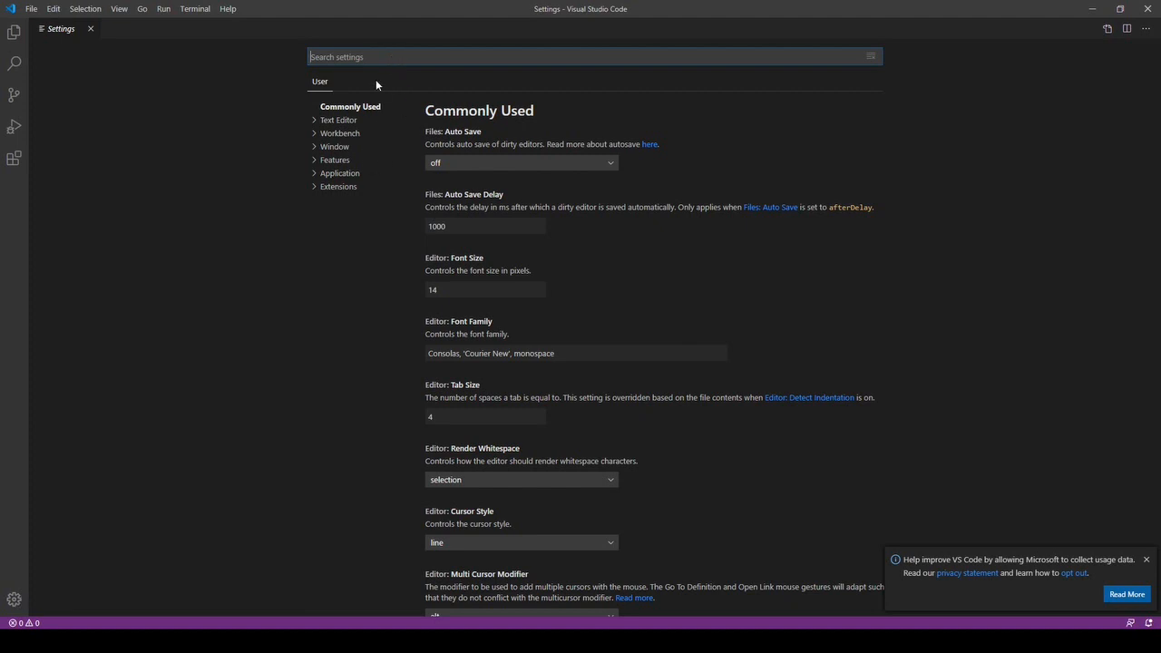
- Search 'font size' and set Editor: Font Size to 24, then start searching for tab size
type("font size")
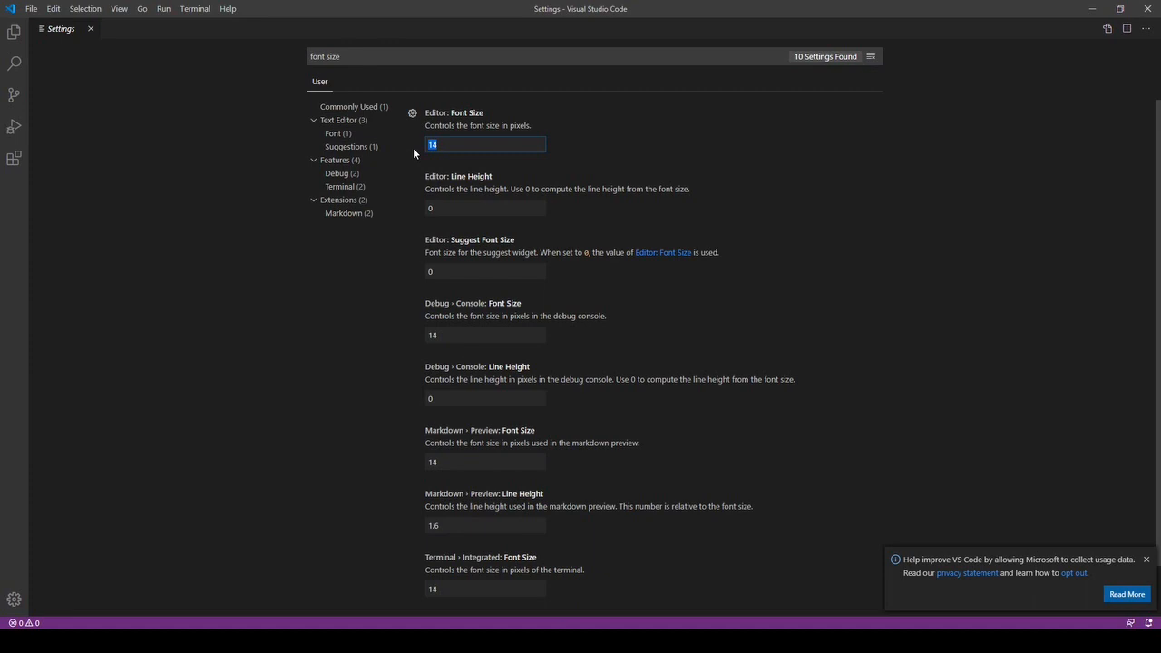
type("24")
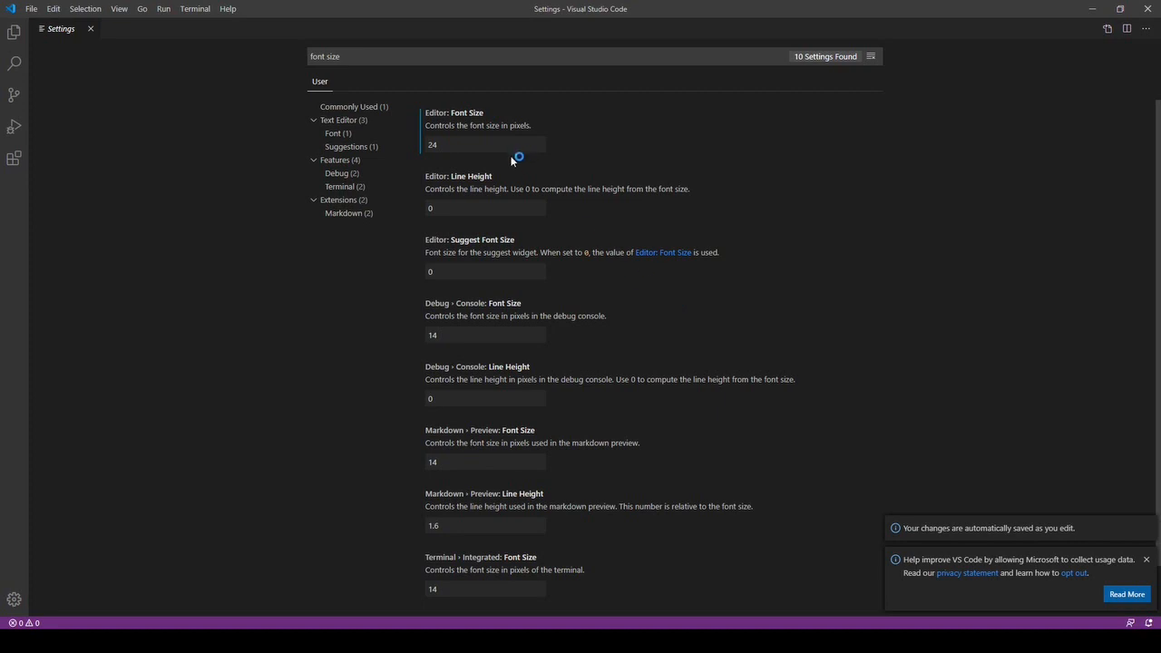
left_click(439, 56)
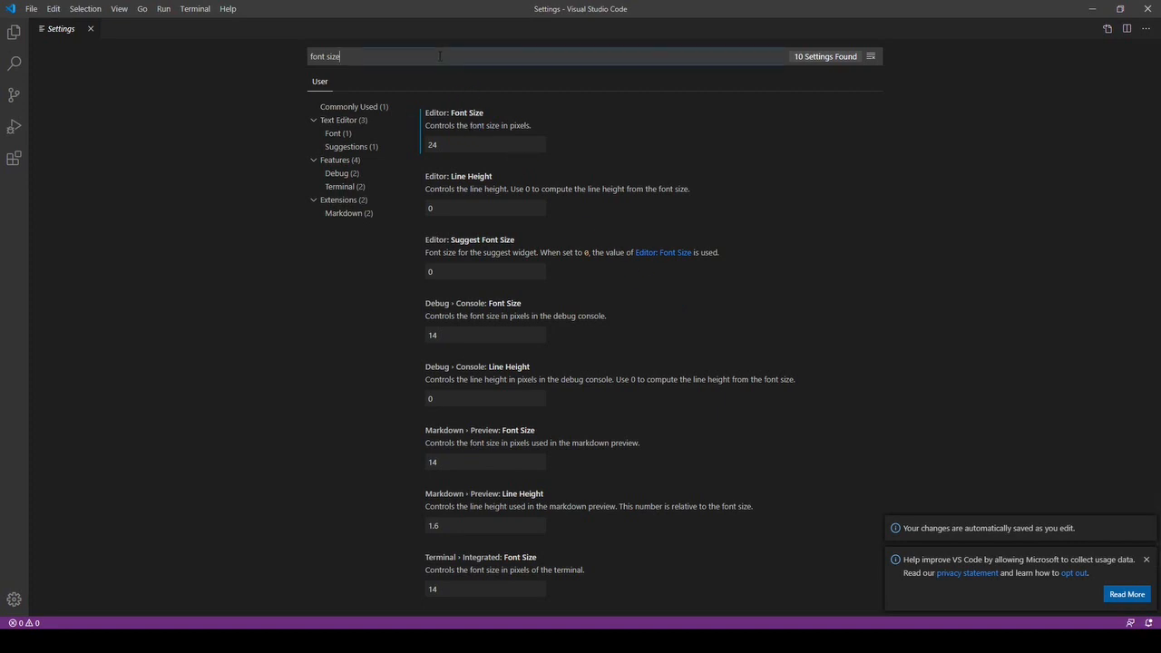
type("tab")
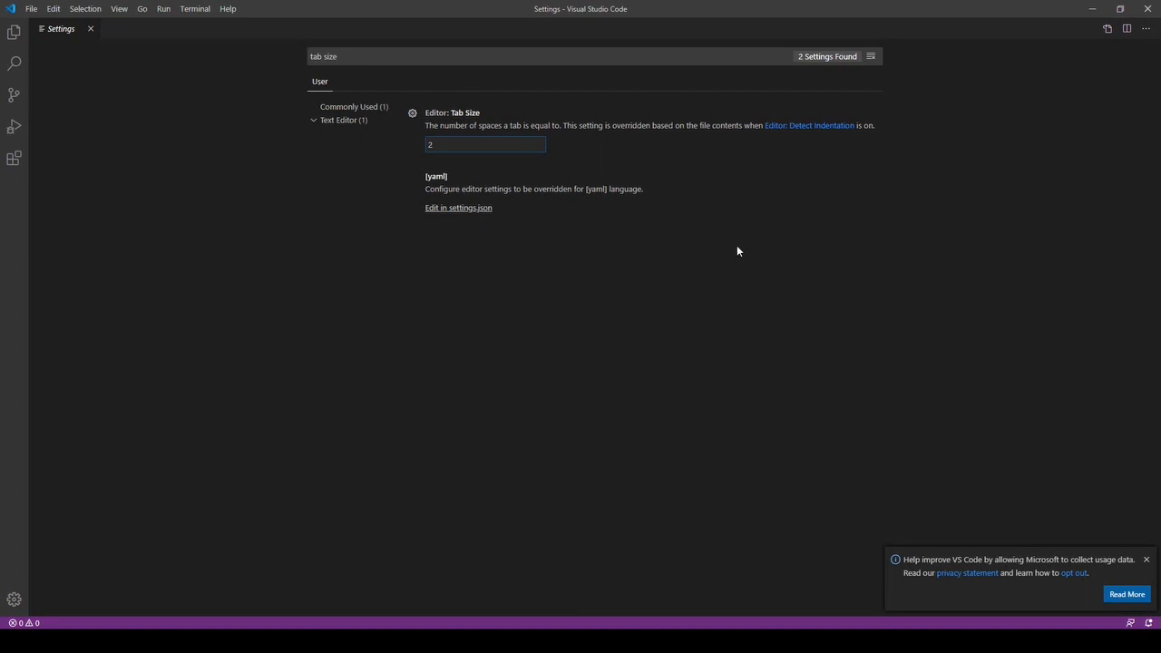
- Confirm Editor: Tab Size at 2
left_click(484, 145)
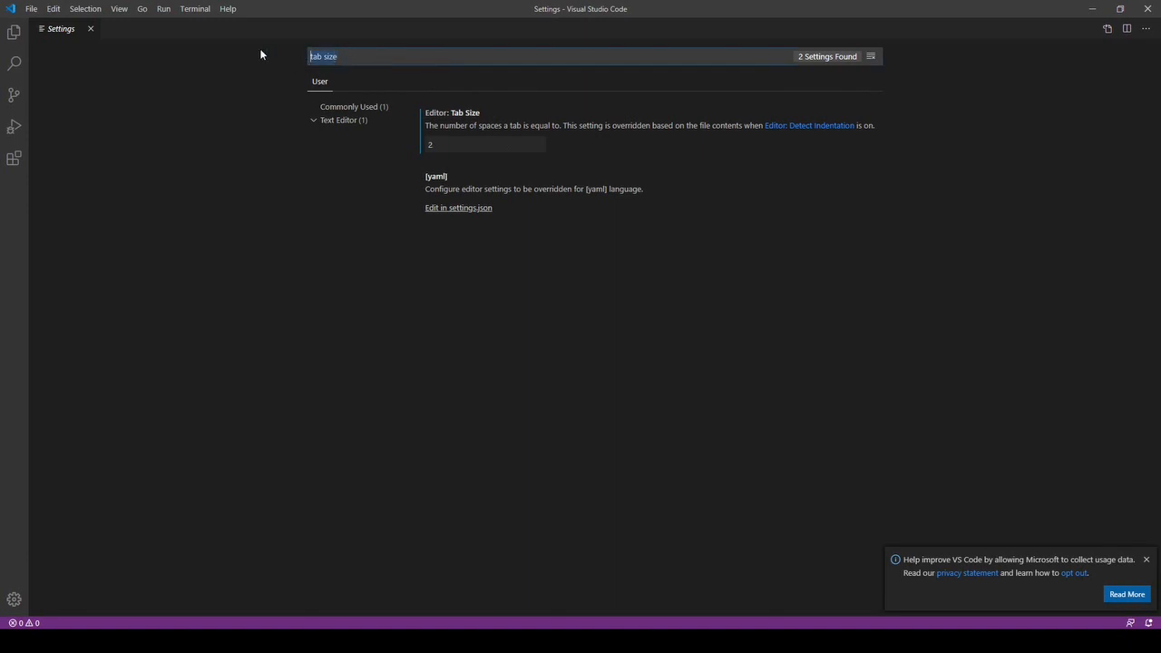
- Search 'terminal font' and set Terminal › Integrated: Font Size to 20, then start searching word wrap
type("terminal font")
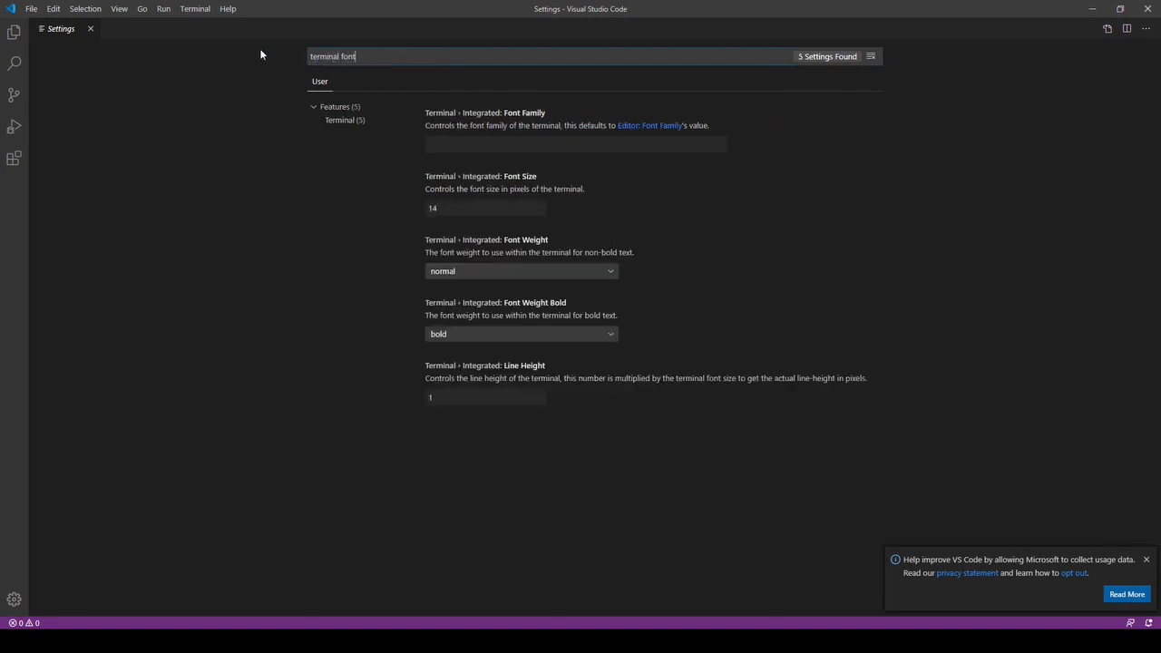
left_click(486, 207)
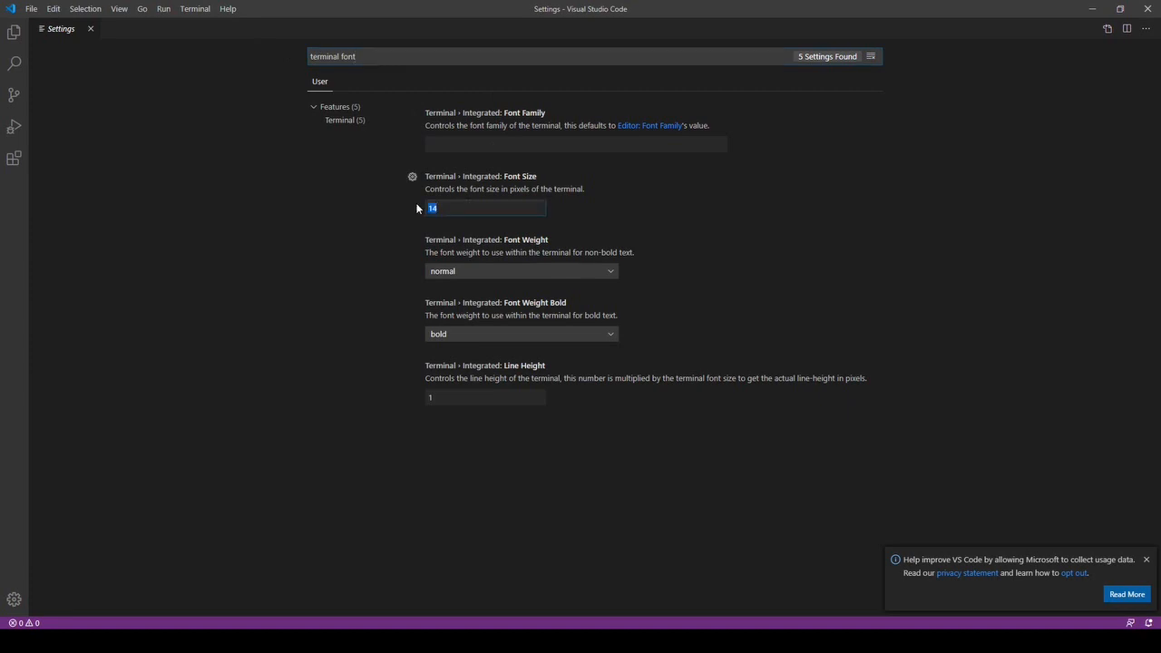
type("20")
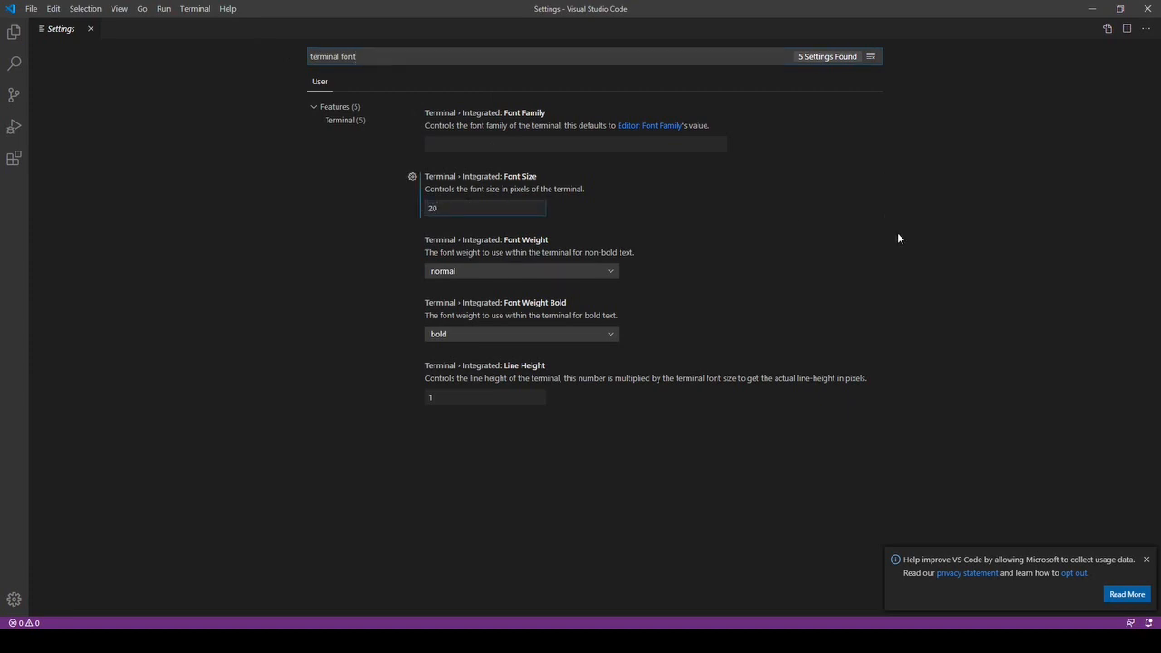
type("word wrap")
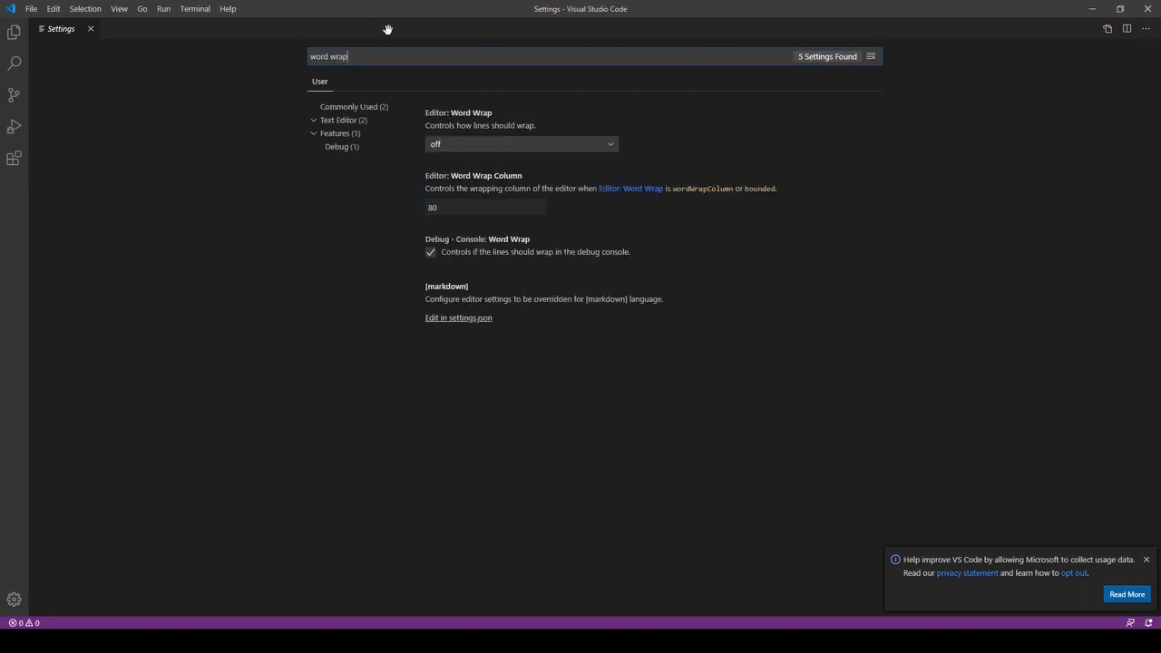
- Set Editor: Word Wrap to 'on', show the Explorer sidebar and dismiss the usage-data notification
left_click(519, 143)
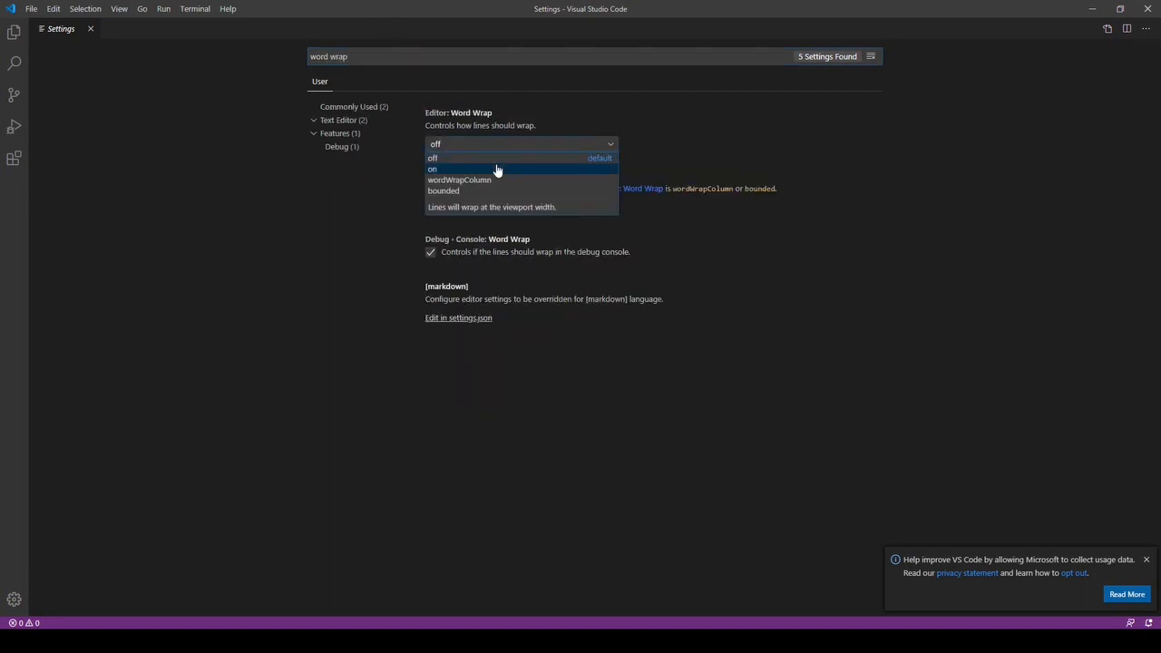
left_click(432, 169)
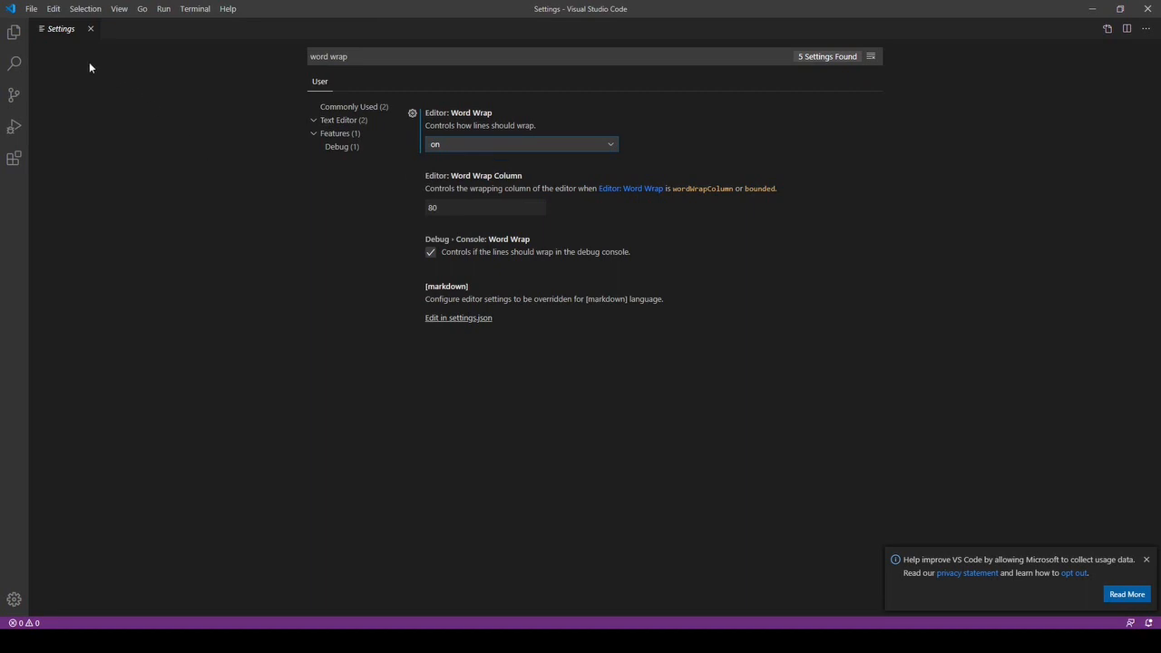
left_click(14, 33)
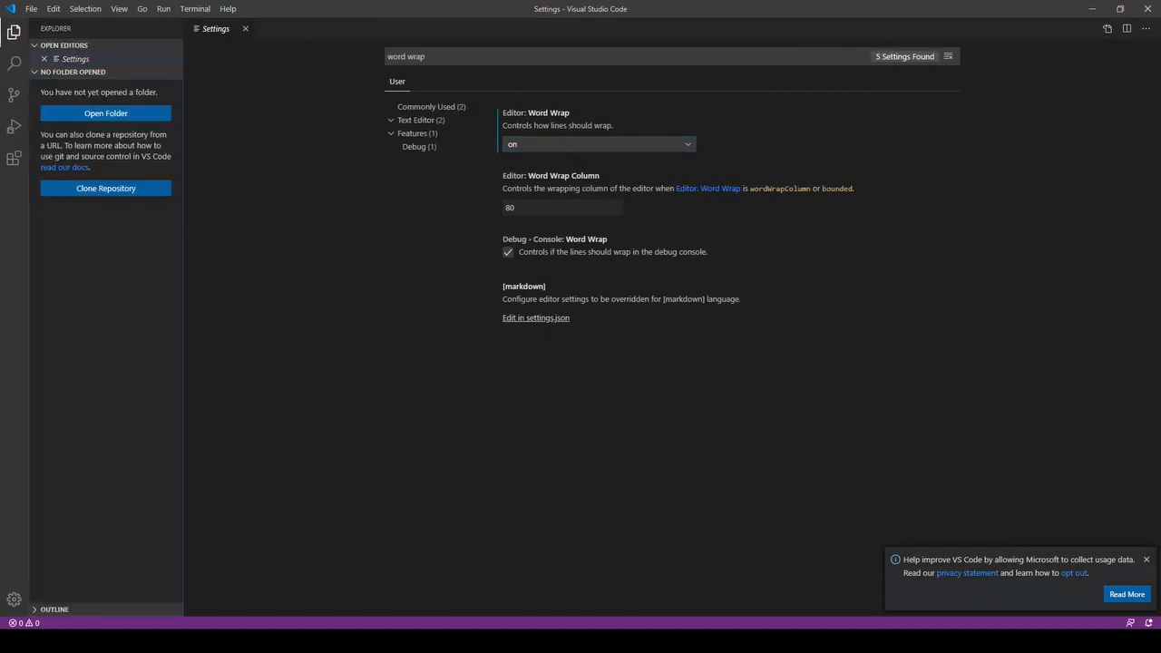
left_click(1147, 558)
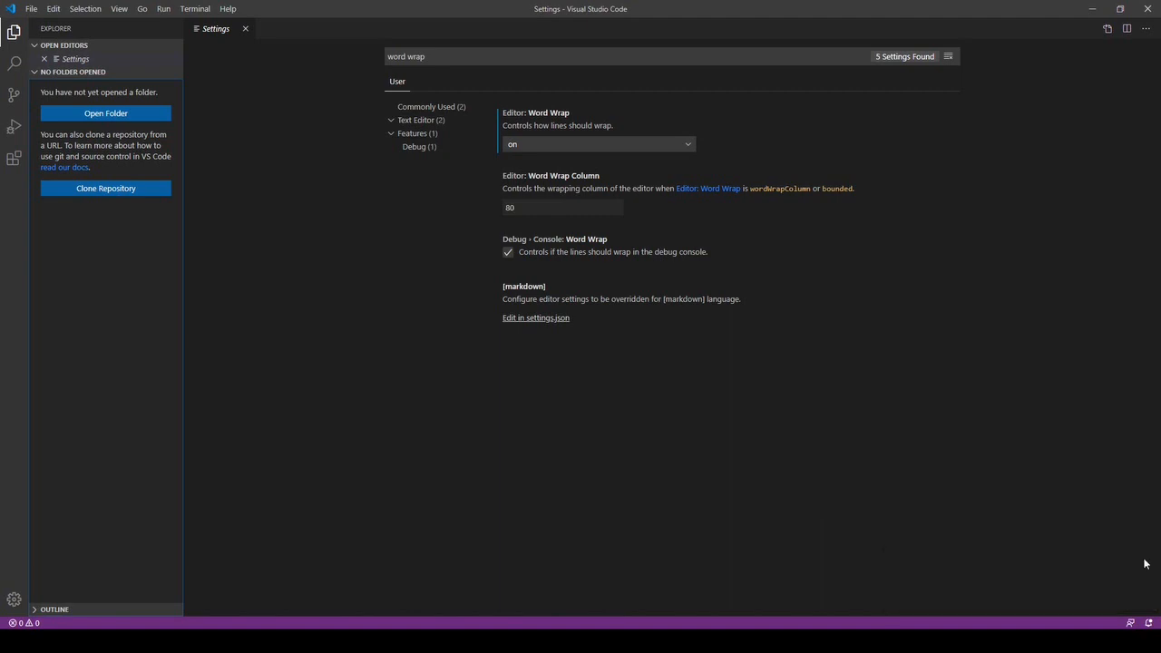